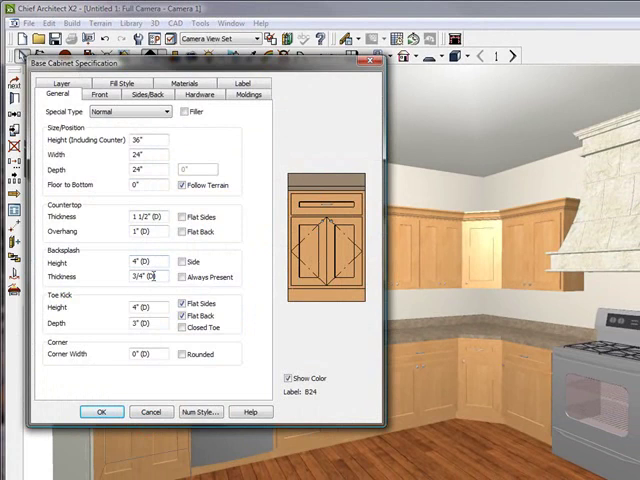
mouse_move(340, 172)
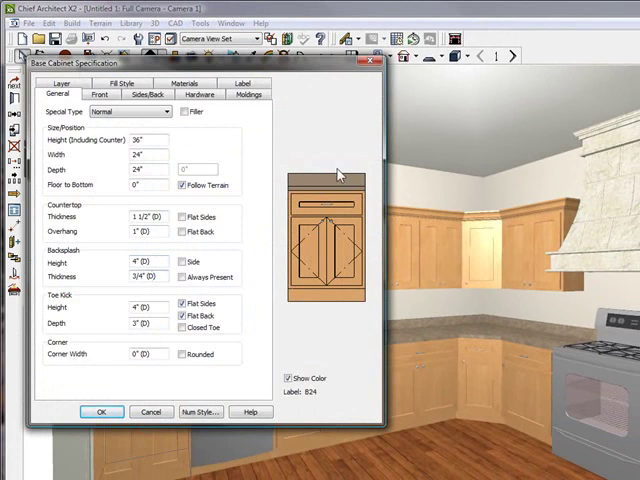
mouse_move(327, 203)
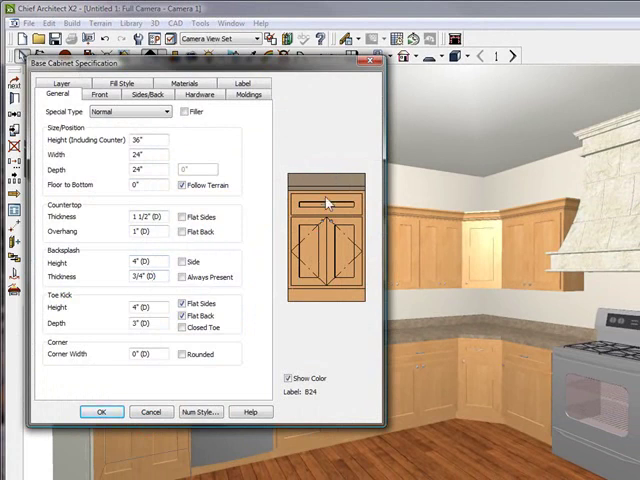
Step: Accept the base cabinet's backsplash settings and close Base Cabinet Specification
left_click(99, 411)
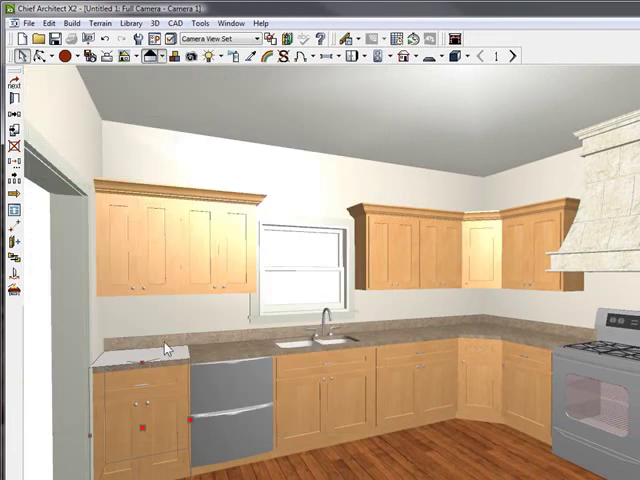
mouse_move(365, 345)
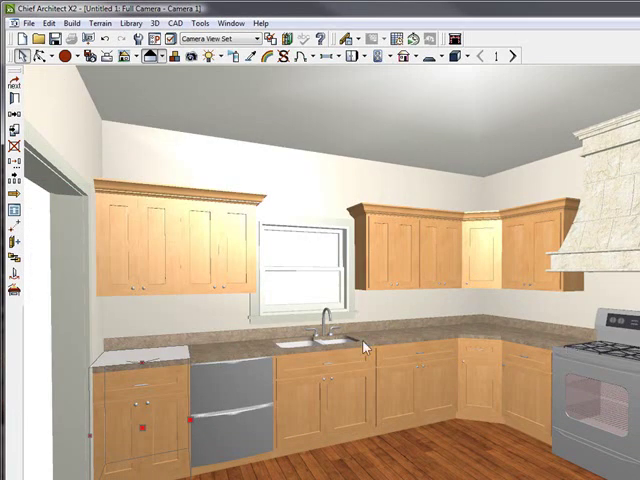
mouse_move(230, 338)
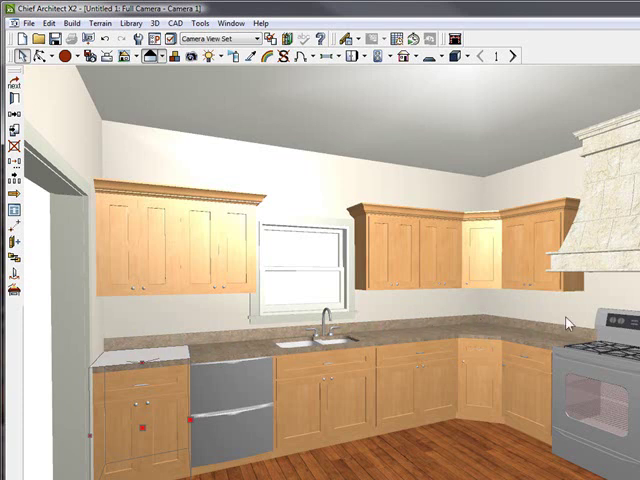
mouse_move(163, 327)
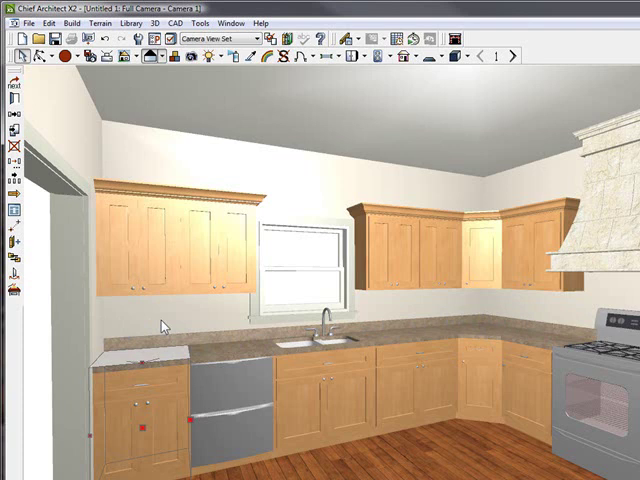
mouse_move(199, 308)
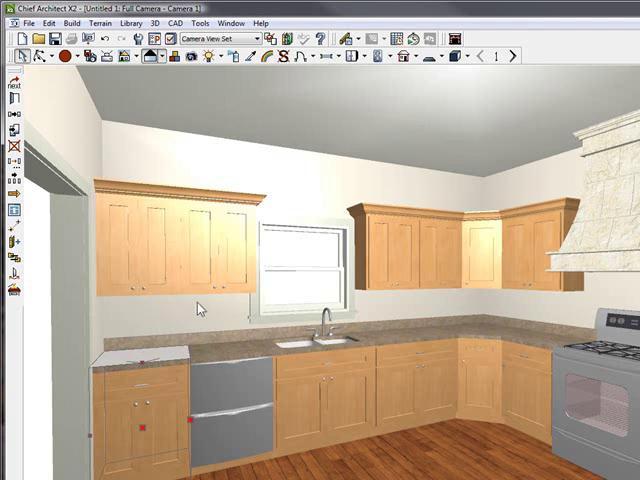
mouse_move(442, 303)
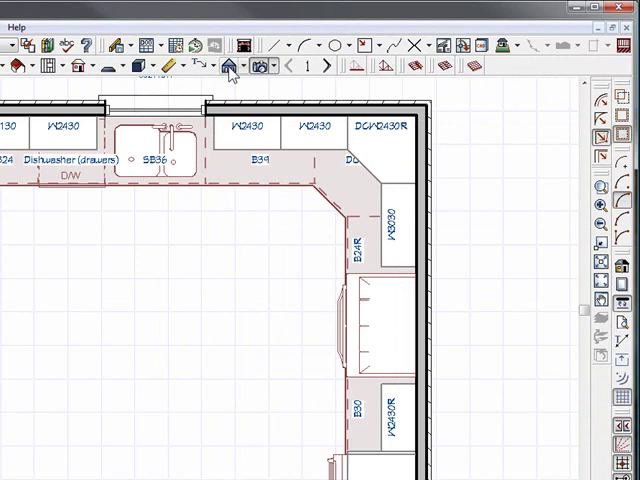
Step: Start a cross-section elevation looking at the kitchen sink wall
left_click(230, 65)
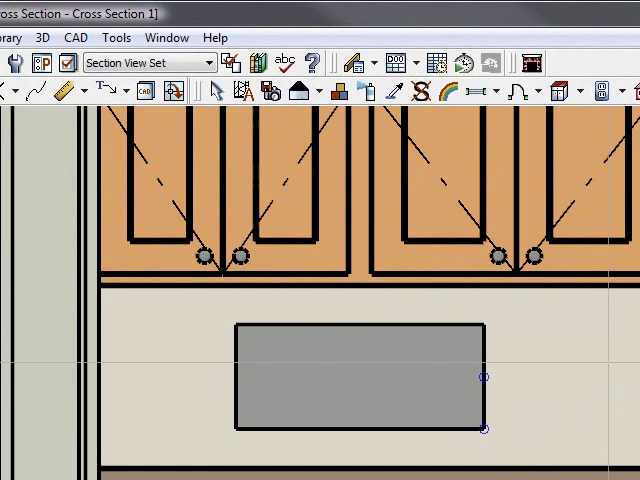
Step: Confirm the tile strip's 3/4" thickness and drag it onto the backsplash
scroll("down", 3)
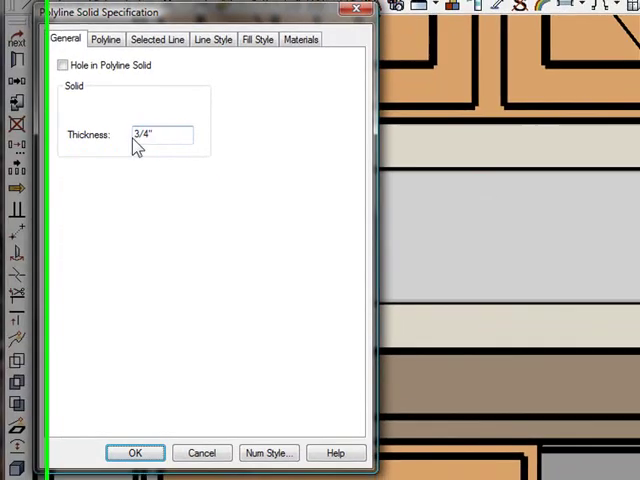
left_click(135, 452)
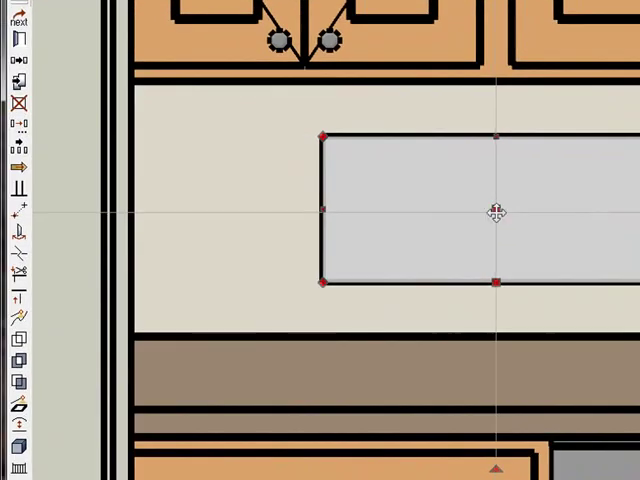
left_click_drag(490, 210, 310, 265)
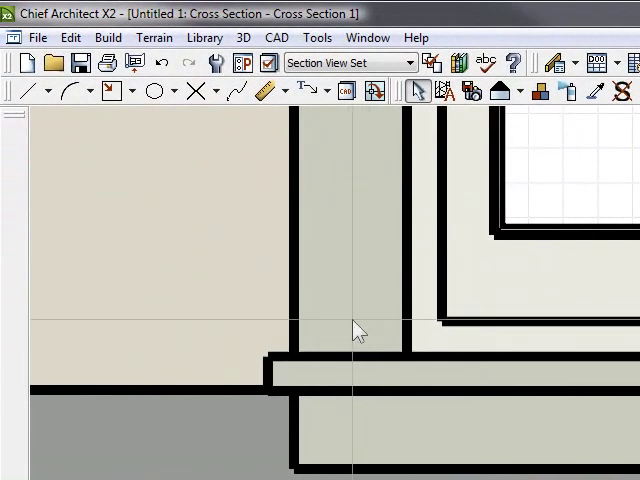
mouse_move(335, 445)
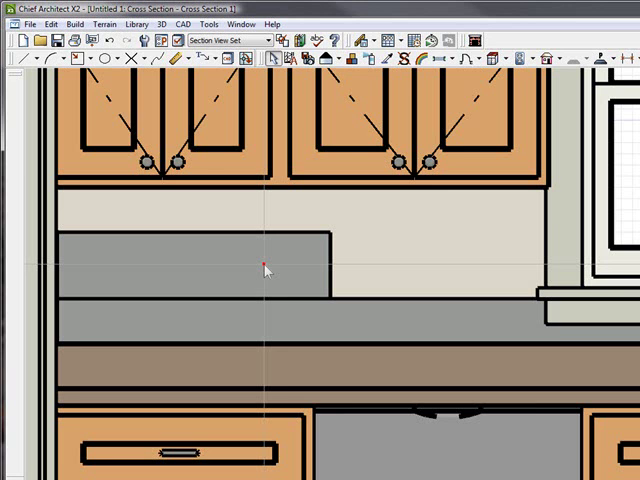
Step: Place another tile piece on the backsplash right of the window
left_click(265, 265)
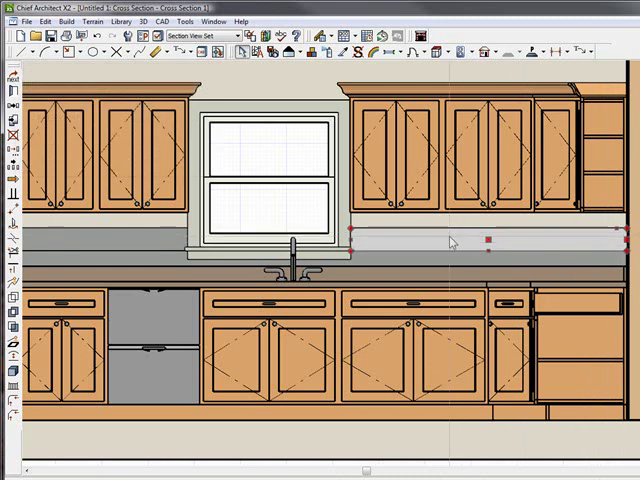
mouse_move(430, 250)
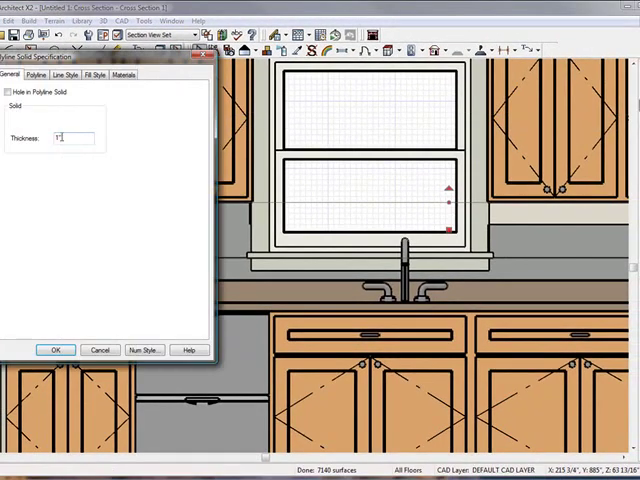
Step: Confirm the thin strip's increased 1-inch thickness
left_click(56, 349)
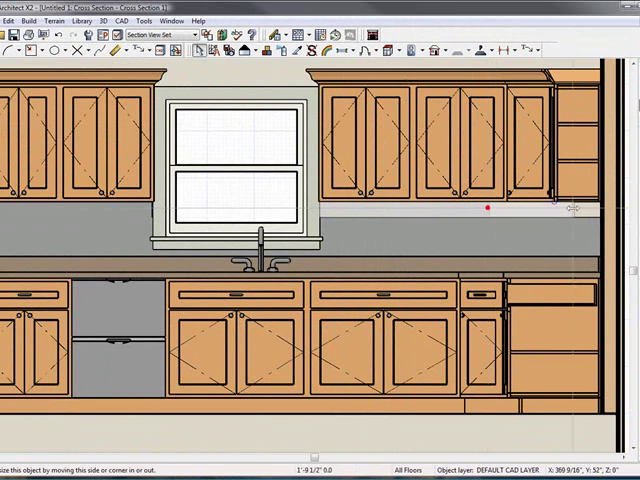
Step: Create a 3D camera view of the kitchen
scroll("up", 3)
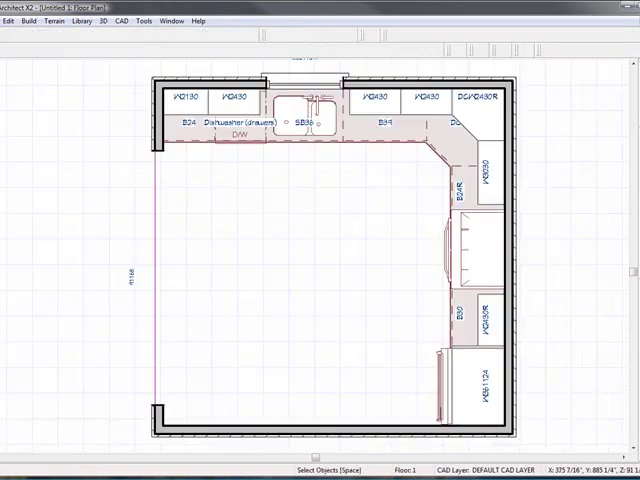
left_click(381, 51)
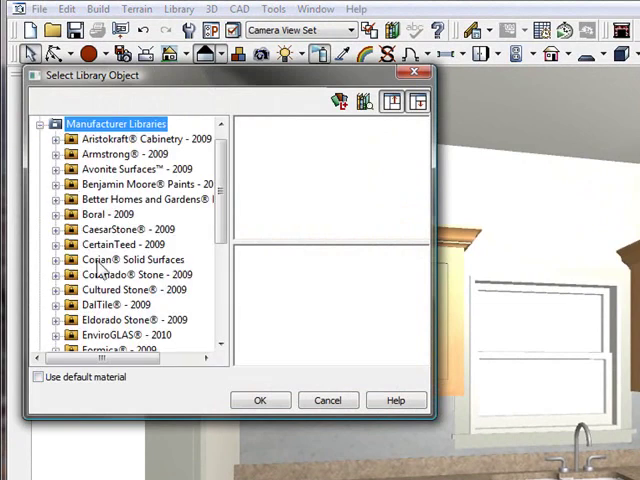
Step: Browse DalTile > Tajah floor tiles, preview Kota Ivory TJ01, then select Pantara Beige TJ02
left_click(58, 244)
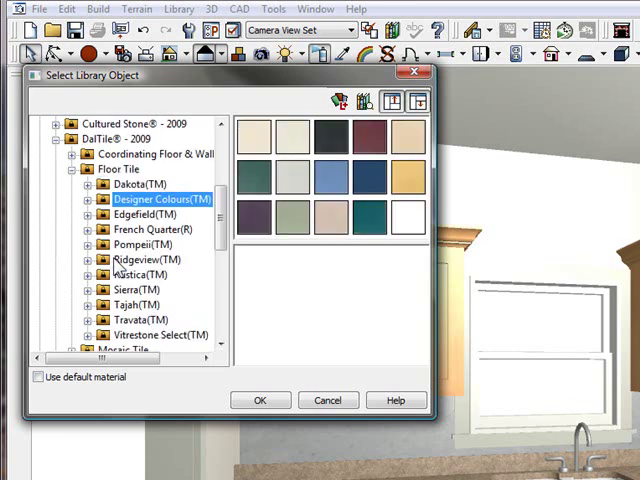
left_click(134, 319)
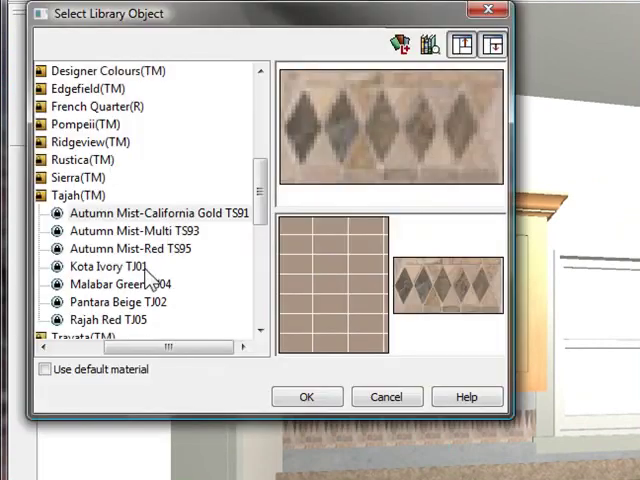
left_click(108, 266)
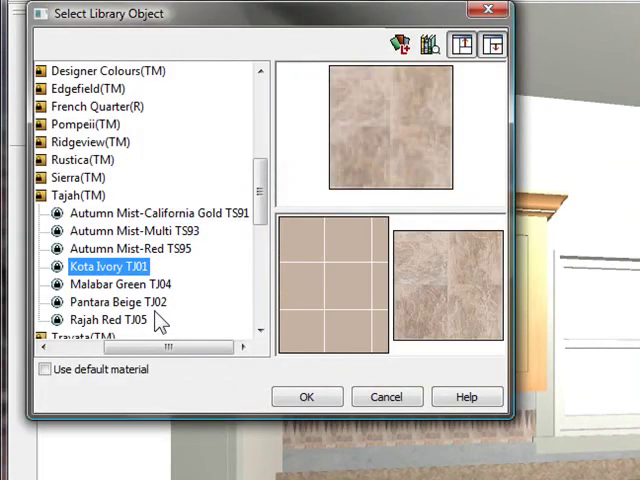
left_click(122, 301)
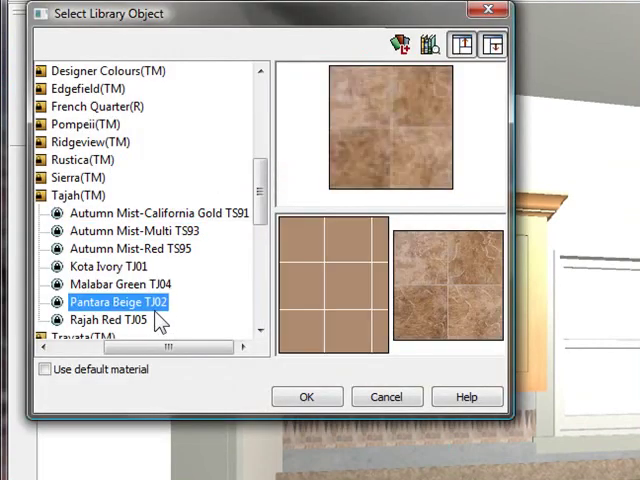
Step: Browse DalTile mosaic collections and apply Bright White PO98 to the lower strip
left_click(307, 396)
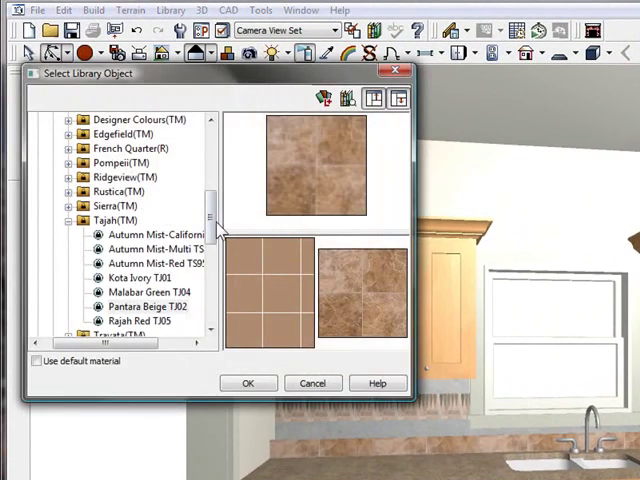
left_click(105, 219)
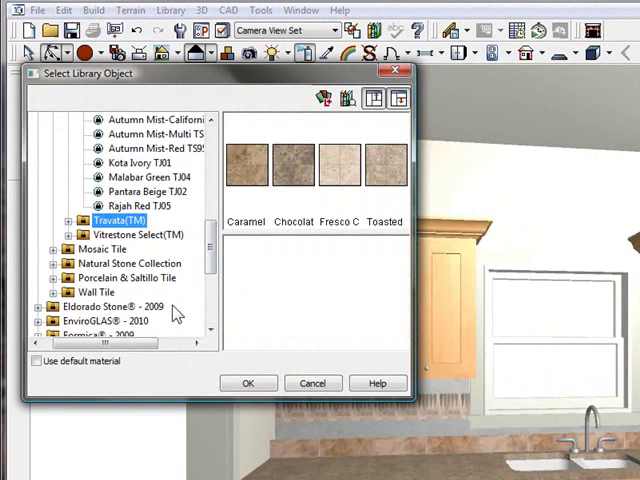
left_click(103, 248)
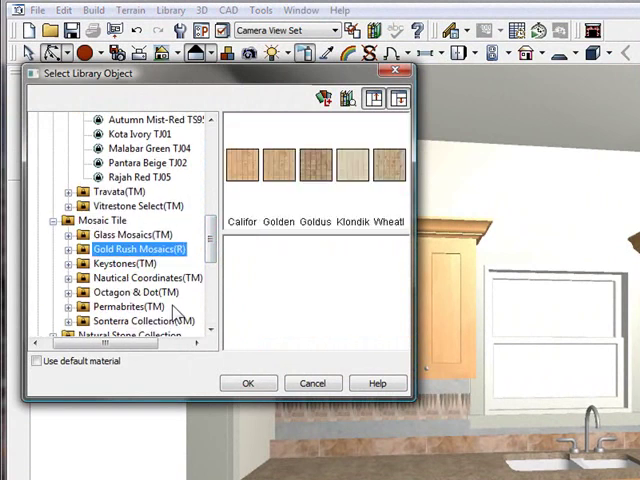
left_click(147, 277)
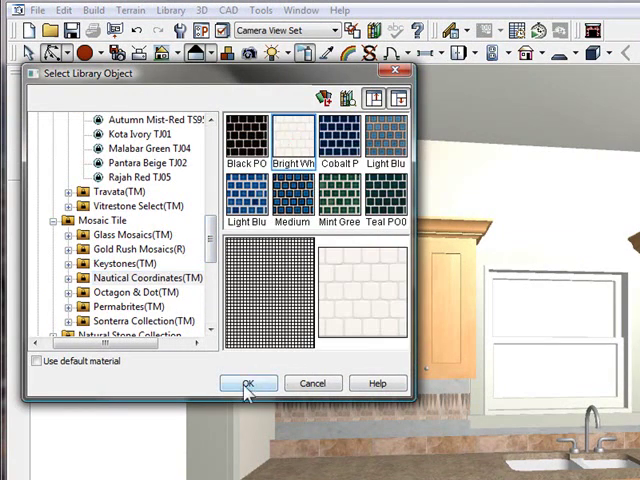
left_click(247, 384)
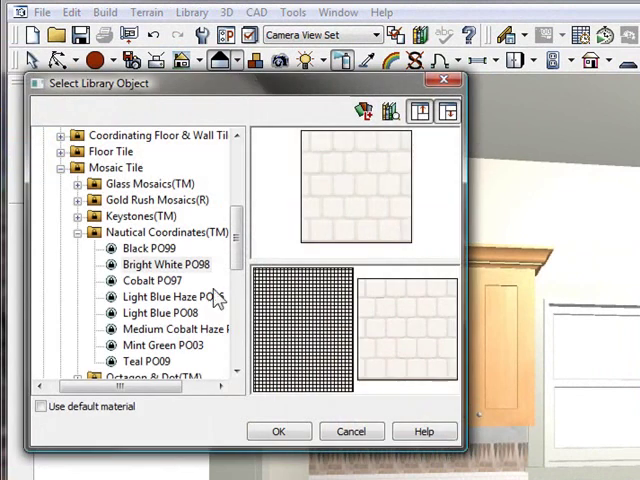
Step: Browse the Octagon & Dot, Sonterra and Tumbled Natural Stone tile collections
left_click(170, 248)
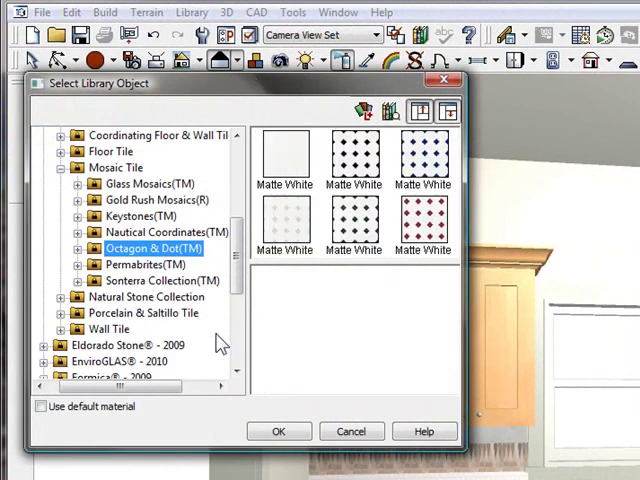
left_click(161, 280)
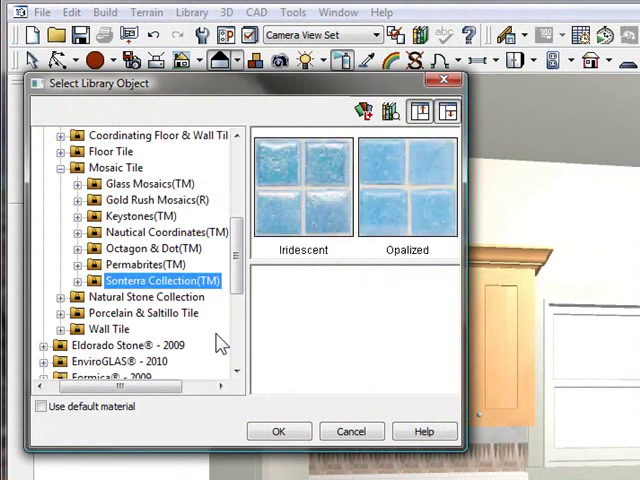
mouse_move(198, 372)
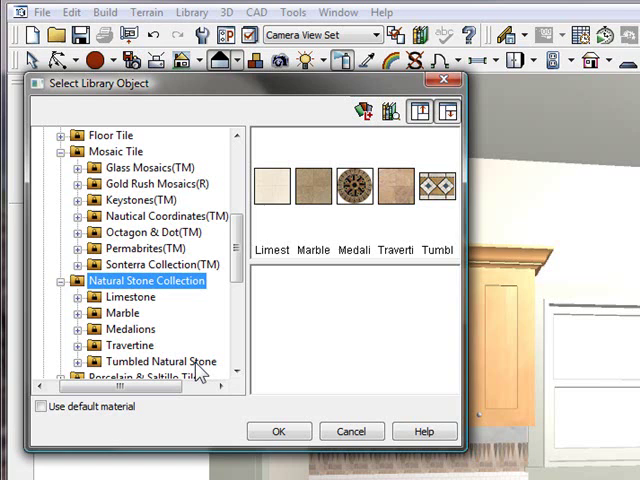
left_click(130, 329)
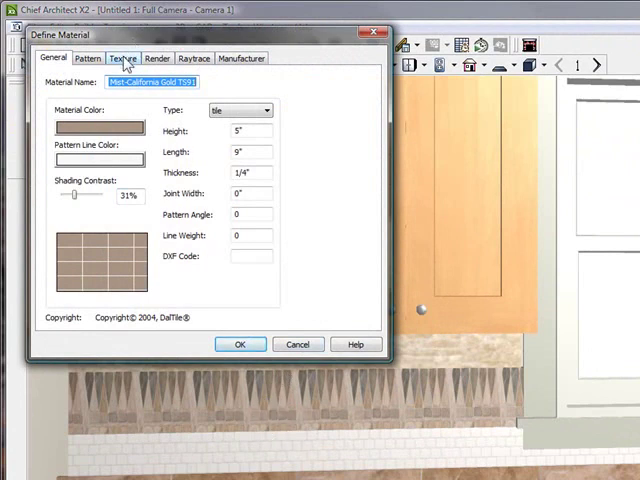
Step: Set the diamond strip material's texture scale to 9" x and 5" y
left_click(124, 58)
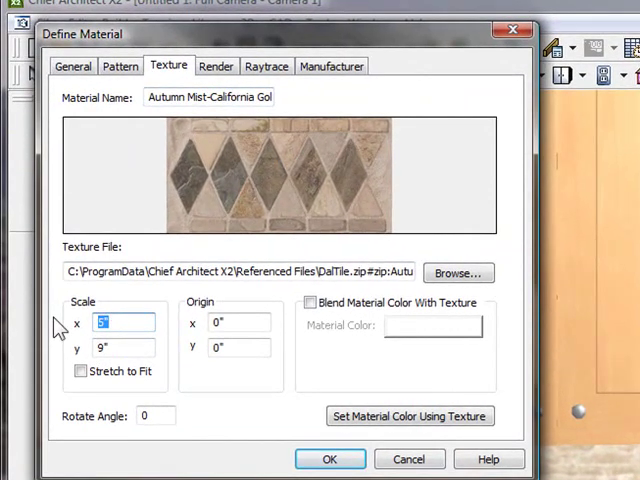
type("9")
left_click(124, 347)
type("5")
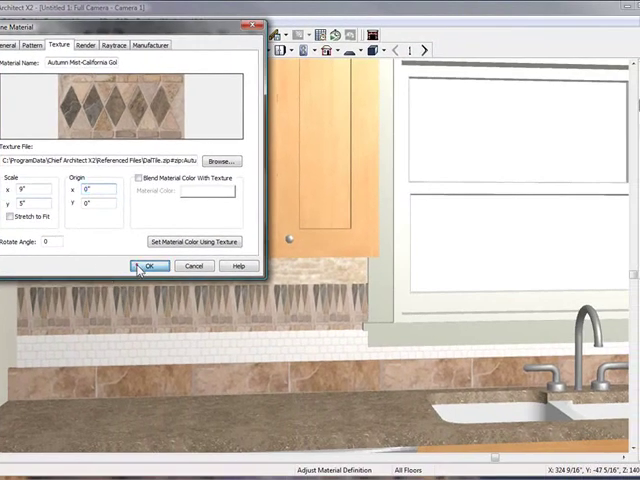
left_click(148, 266)
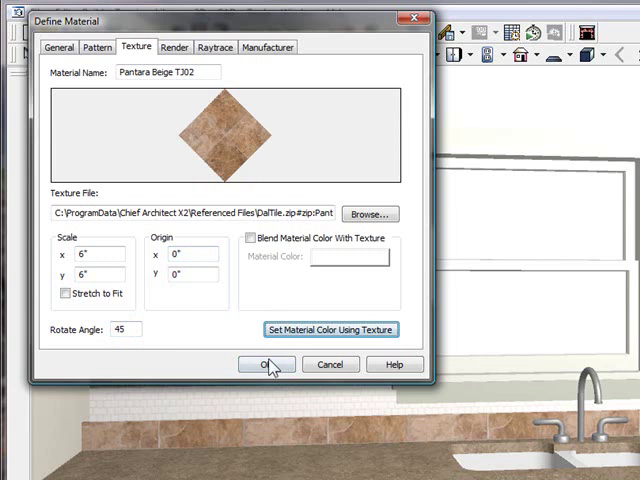
Step: Apply a 45-degree texture rotation and a 3" scale to Pantara Beige TJ02
left_click(266, 363)
type("3")
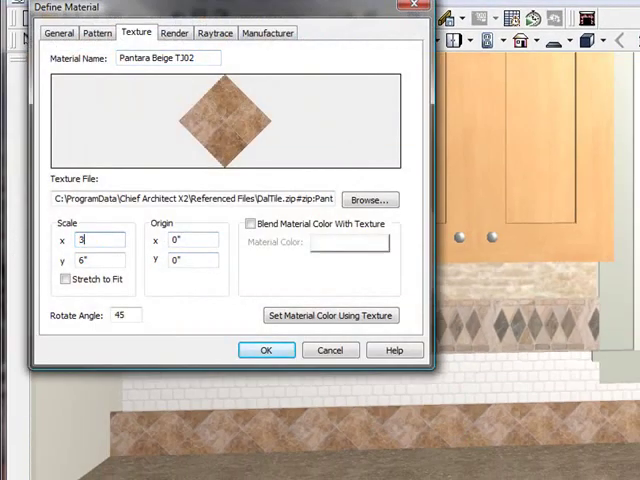
left_click(265, 350)
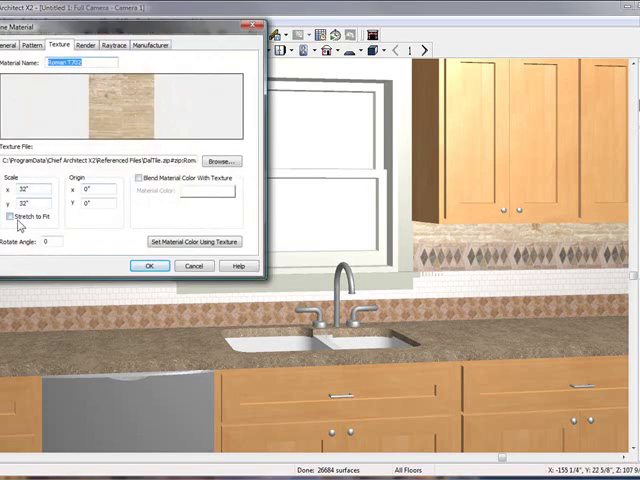
Step: Reduce the Roman T702 horizontal texture scale from 32" toward 10" and apply it
left_click(150, 266)
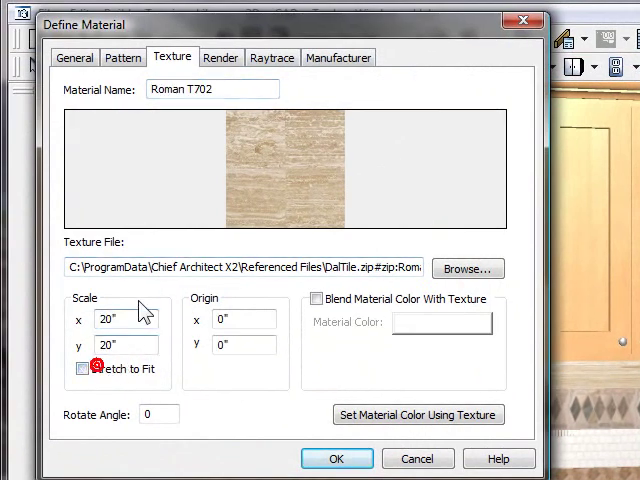
triple_click(125, 319)
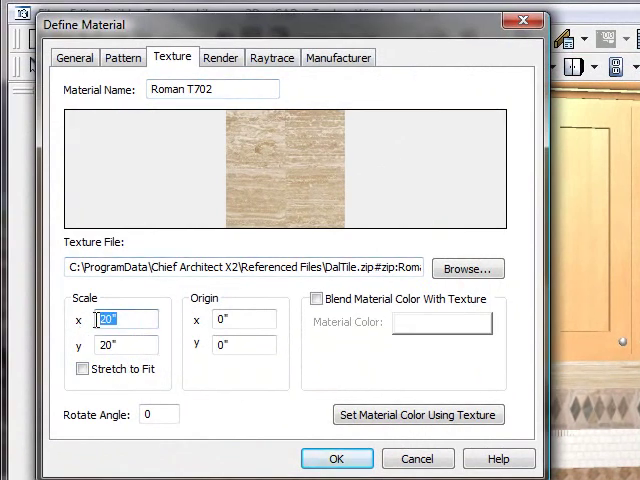
type("60")
left_click(126, 344)
type("1")
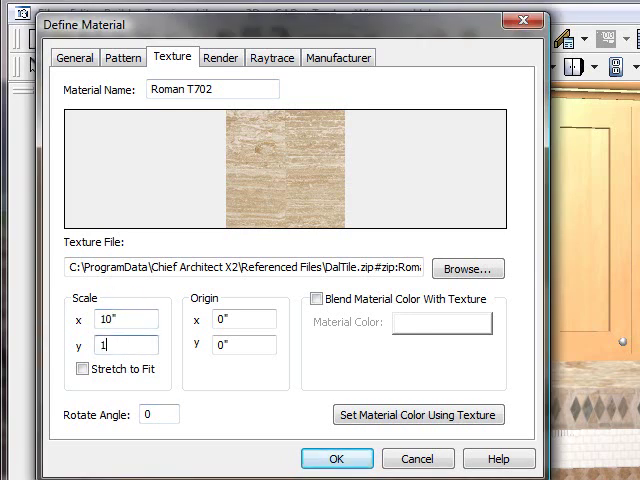
left_click(337, 458)
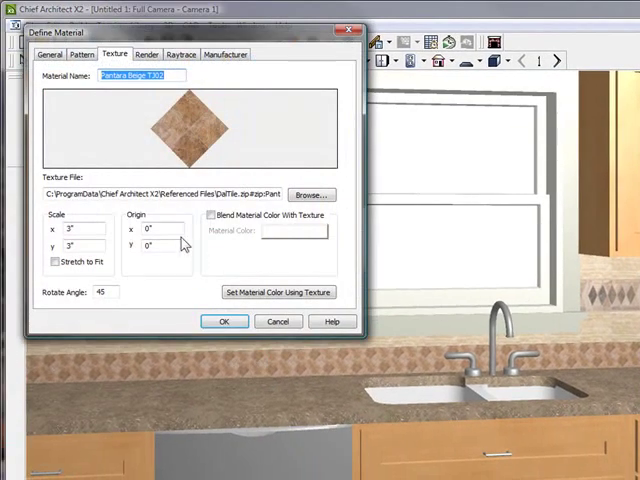
Step: Turn on Blend Material Color With Texture for Pantara Beige TJ02 using its beige colour
left_click(212, 216)
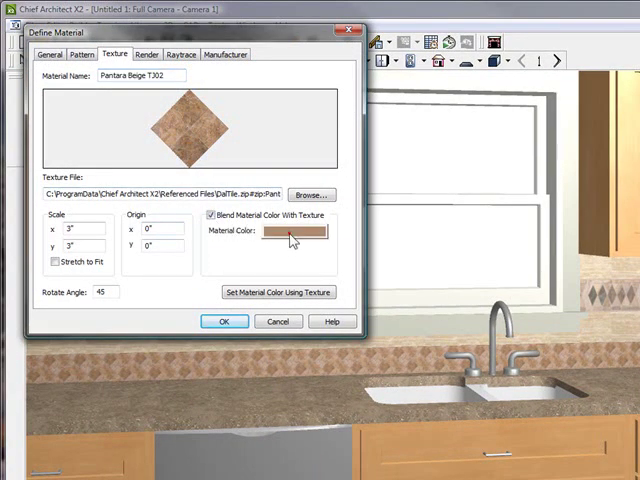
left_click(288, 234)
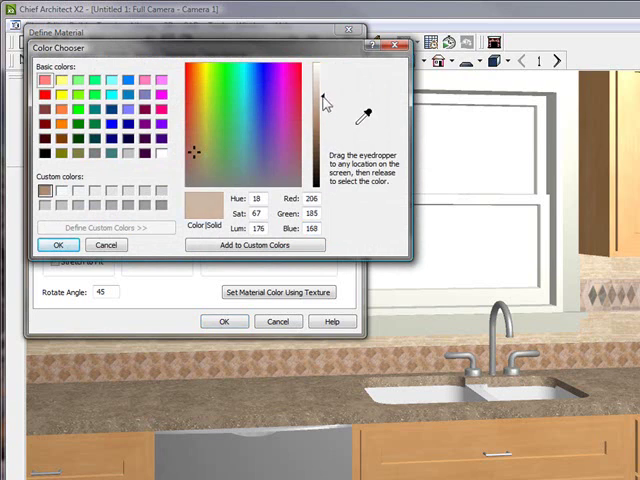
left_click(59, 245)
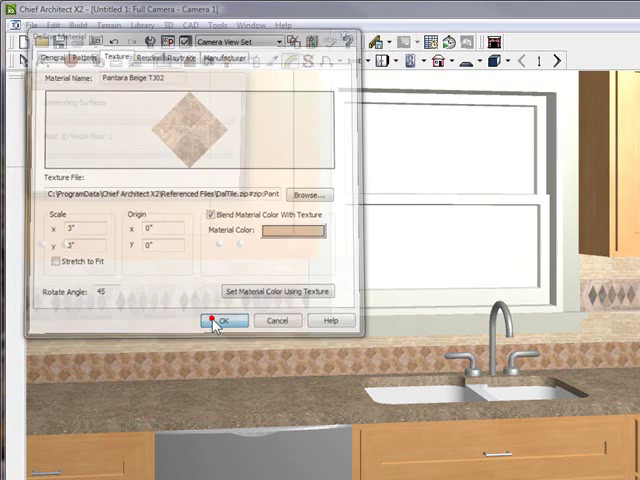
left_click(214, 320)
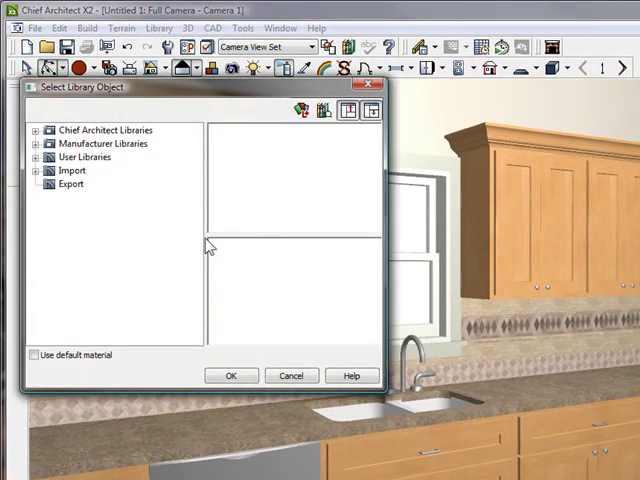
Step: Apply the Granite Sand texture from Import > Misc to the countertops
left_click(48, 170)
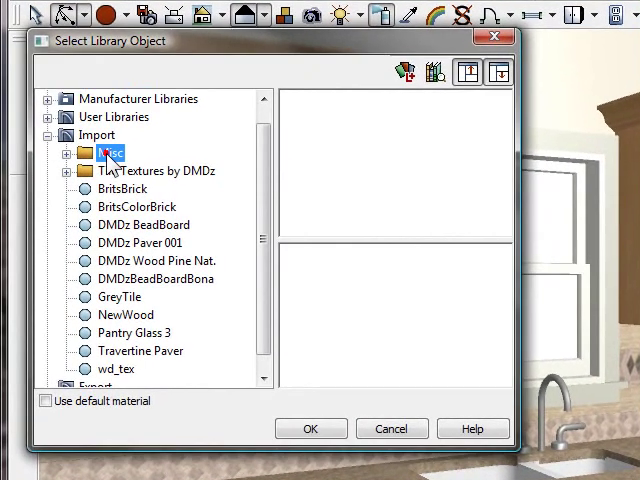
left_click(110, 152)
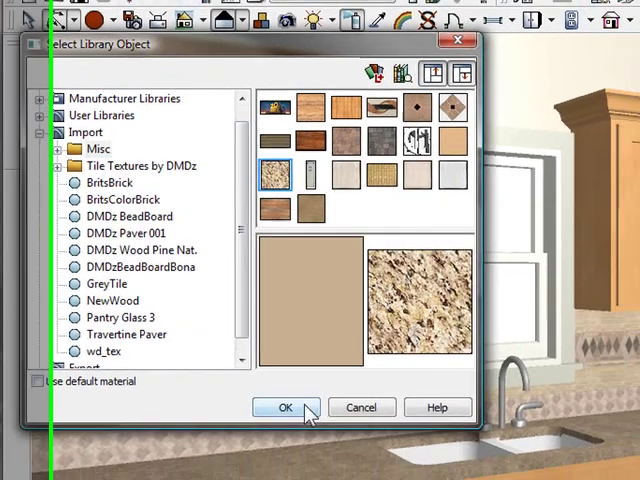
left_click(285, 407)
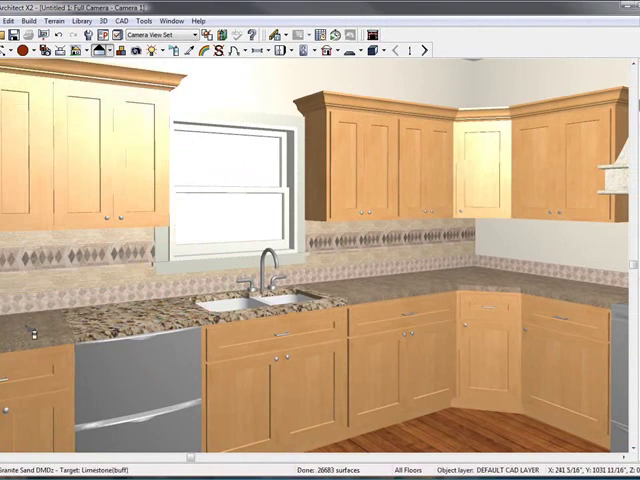
mouse_move(385, 300)
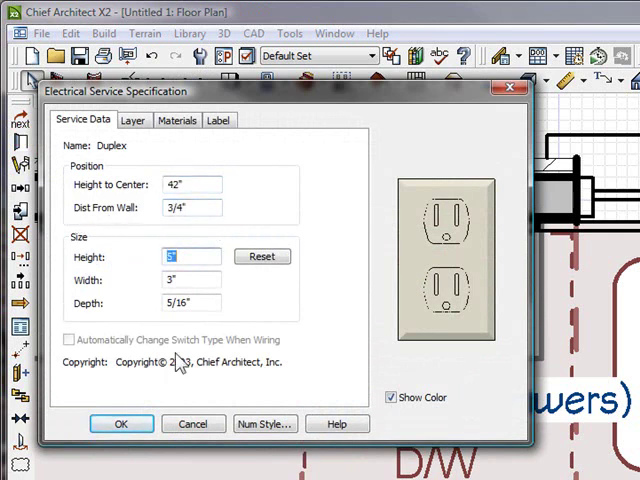
Step: Set the duplex outlet's Dist From Wall to 3/4" and confirm
left_click(120, 423)
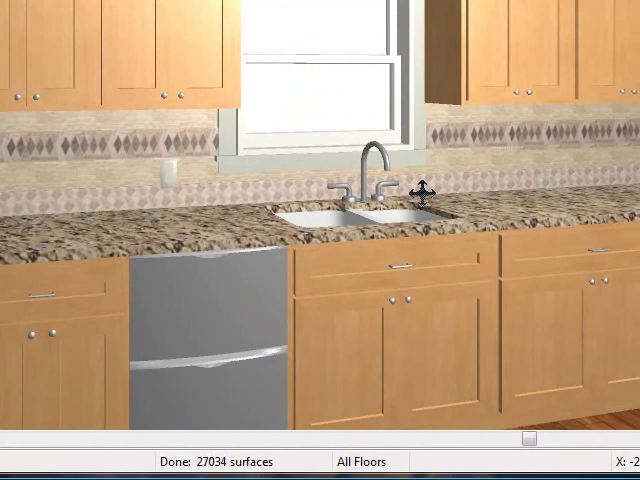
mouse_move(462, 182)
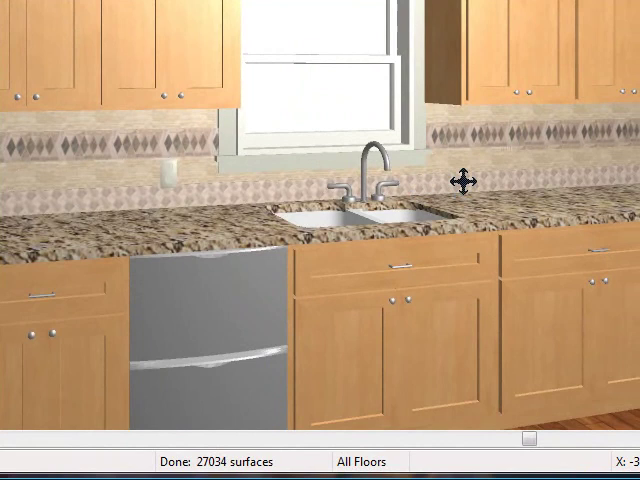